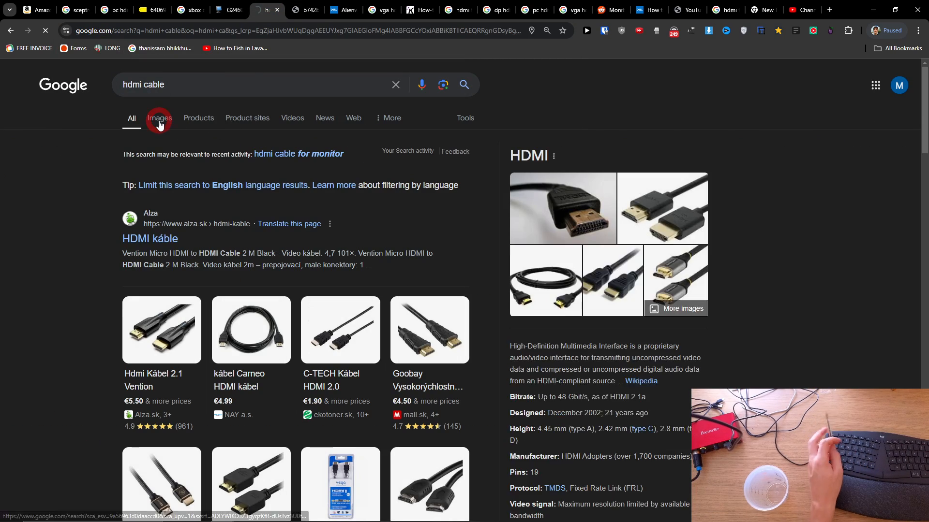
Step: Switch the 'hdmi cable' search to its Images results grid
left_click(159, 118)
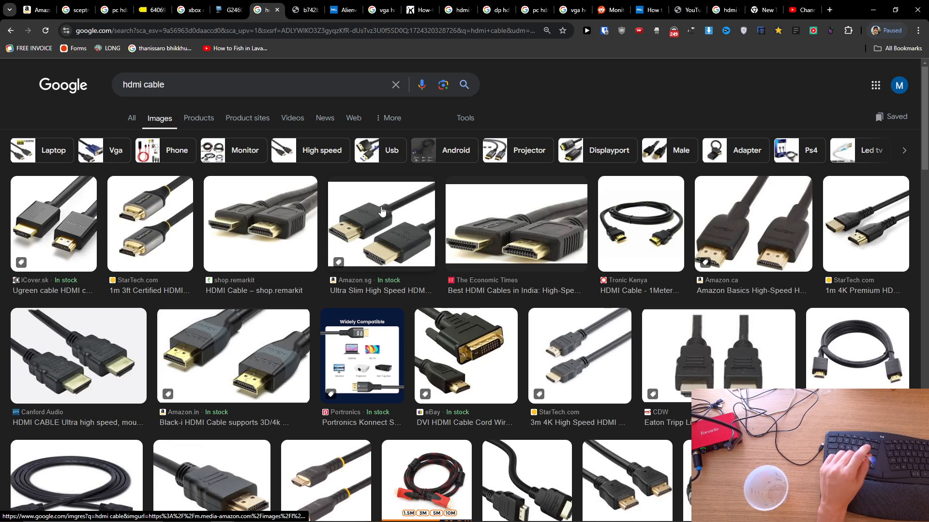
left_click(380, 223)
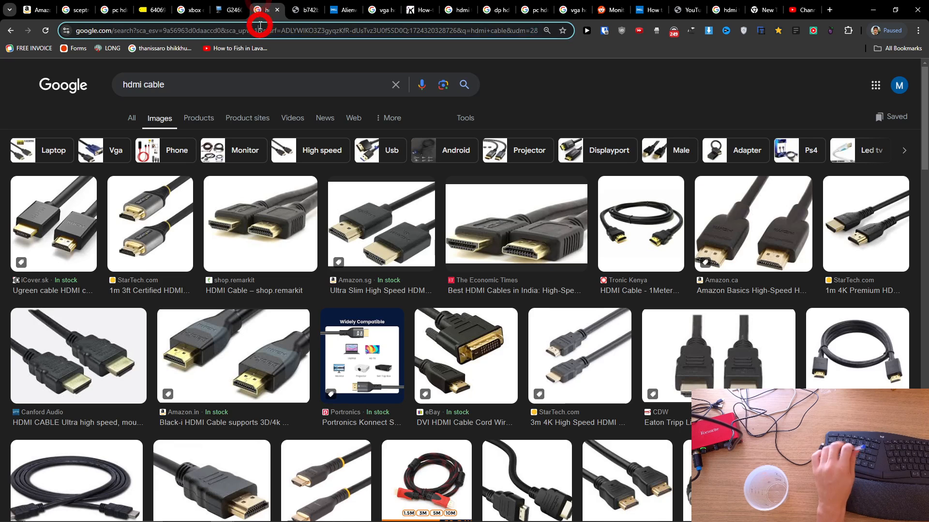
Step: Show Images results for 'laptop hdmi port' and preview the SautiTech side-ports photo
type("laptop")
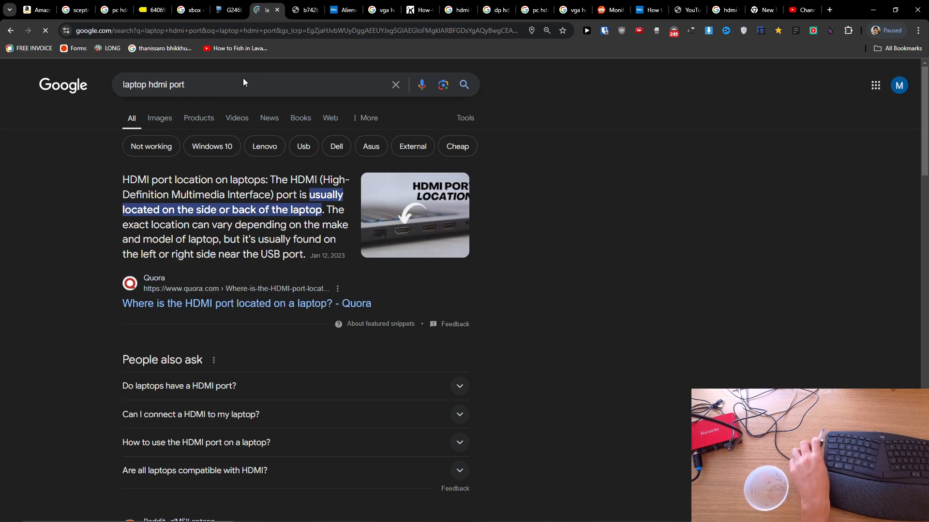
left_click(159, 118)
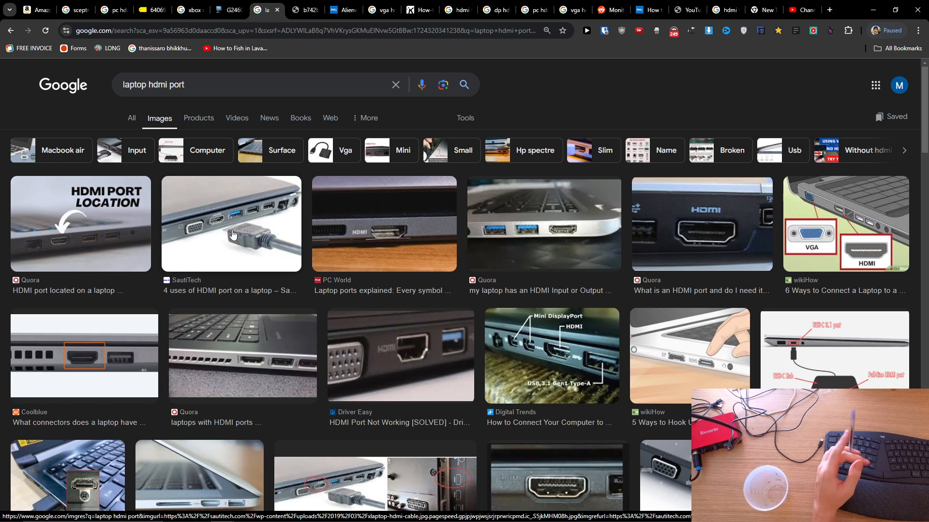
left_click(231, 224)
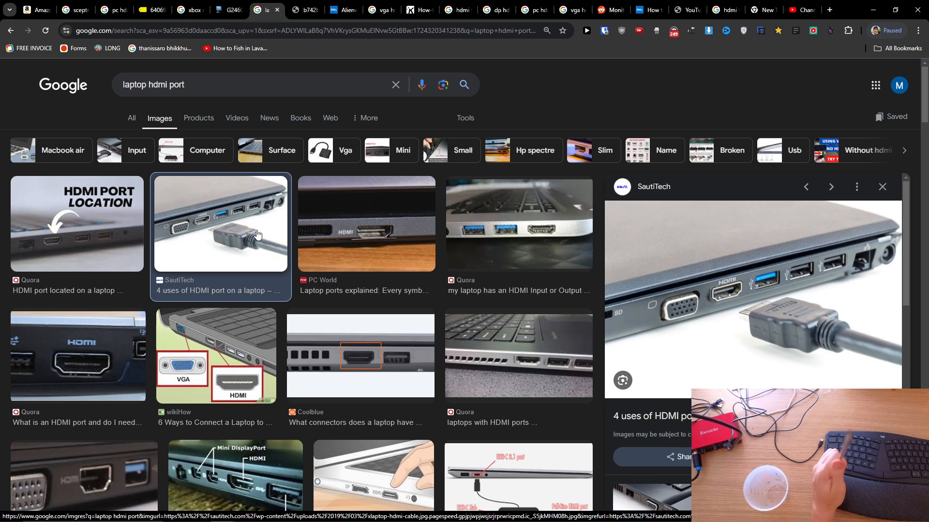
Step: Switch to the tab with the pcmonitors.info G2460PF rear ports photo
left_click(230, 10)
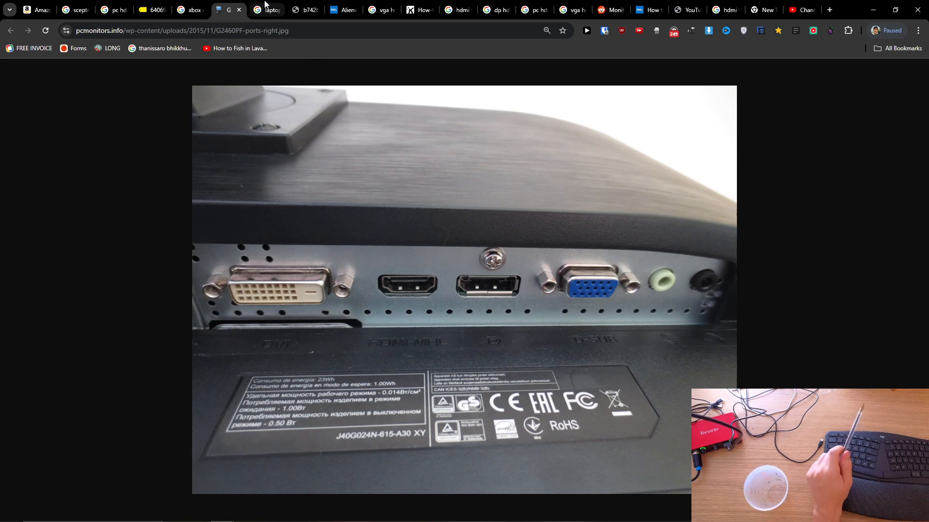
mouse_move(267, 10)
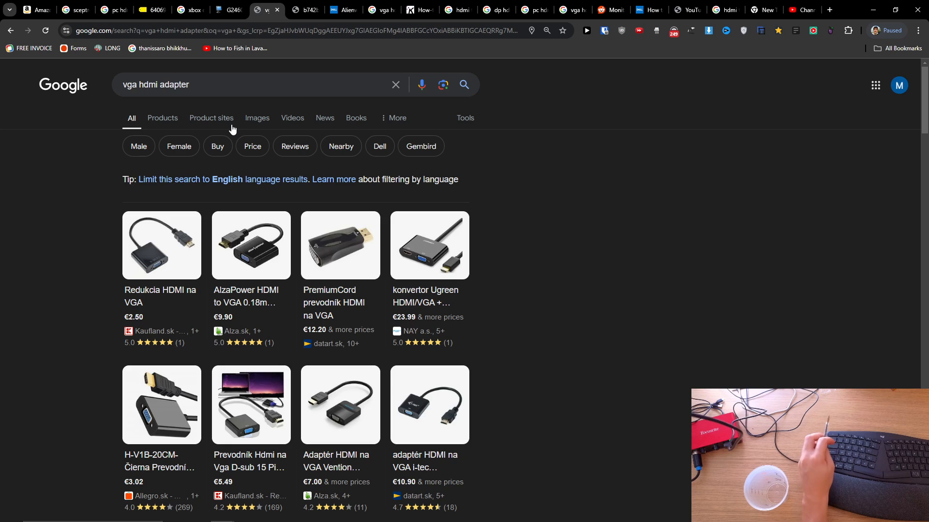
Step: Switch the 'vga hdmi adapter' search to its Images results grid
left_click(257, 118)
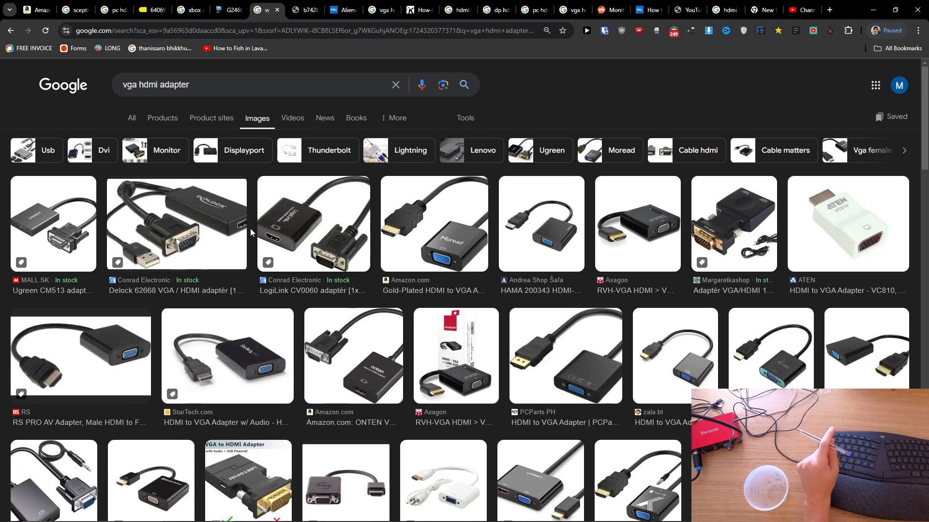